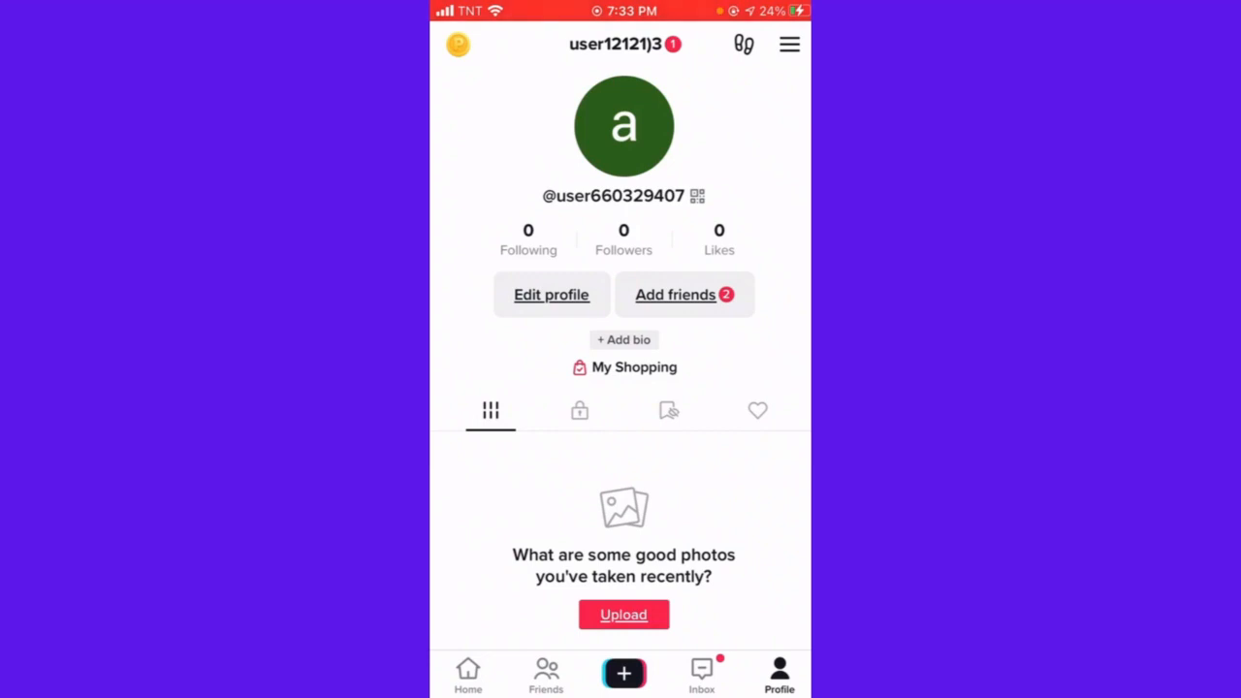
Start a new video from the + create button to reach the TikTok camera
left_click(623, 673)
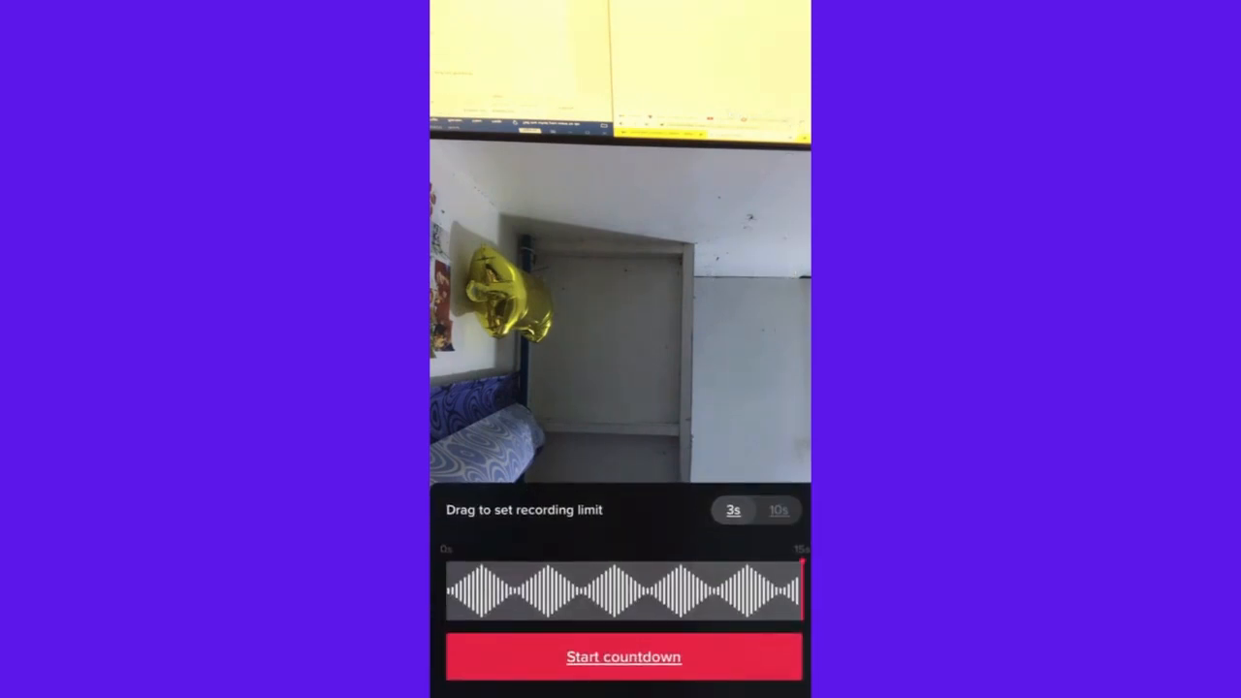
left_click(734, 510)
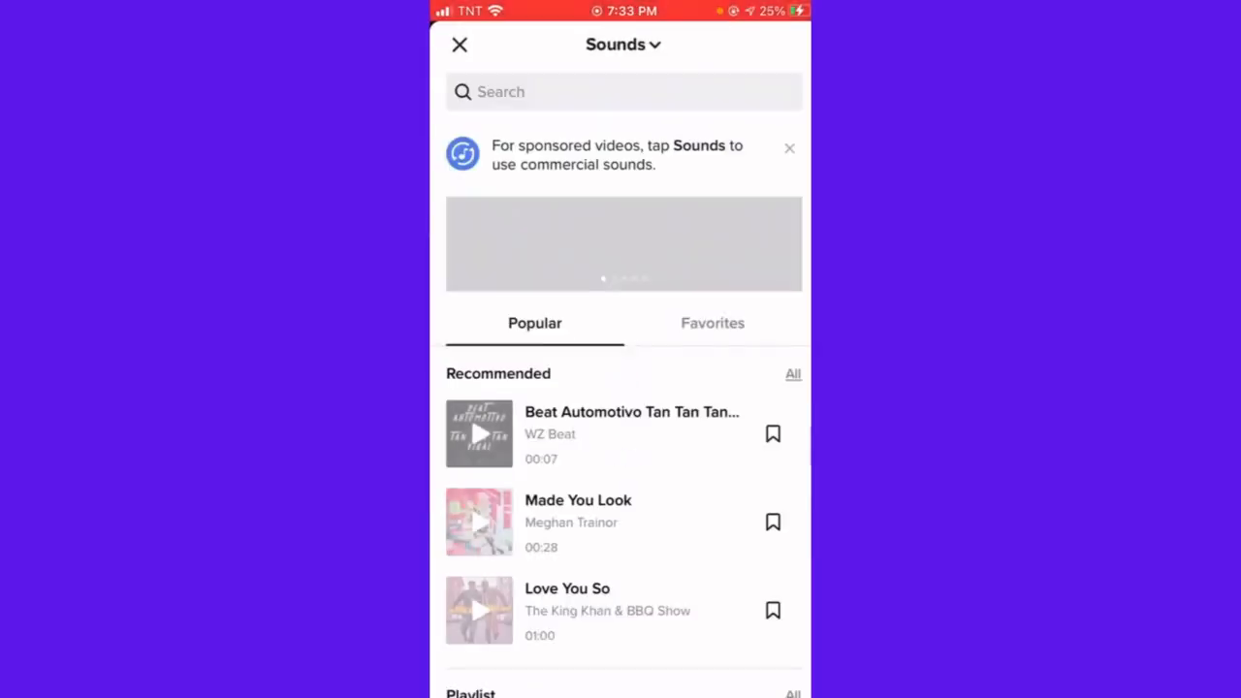
scroll("down", 3)
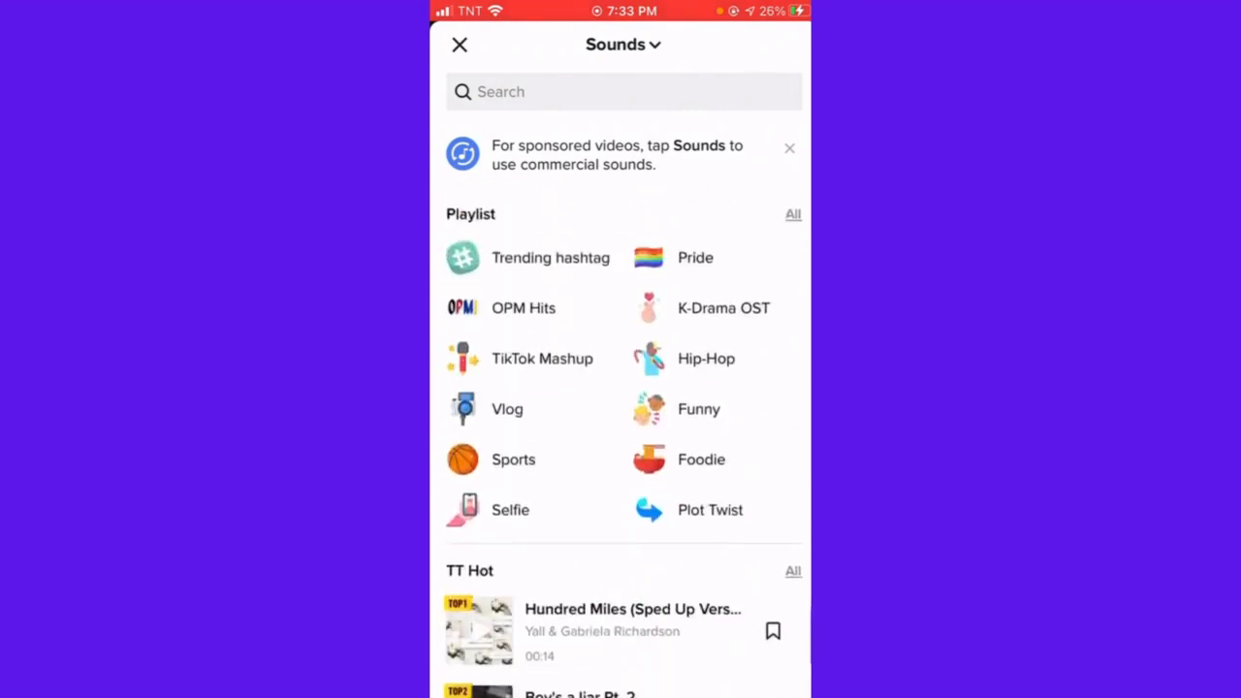
scroll("down", 3)
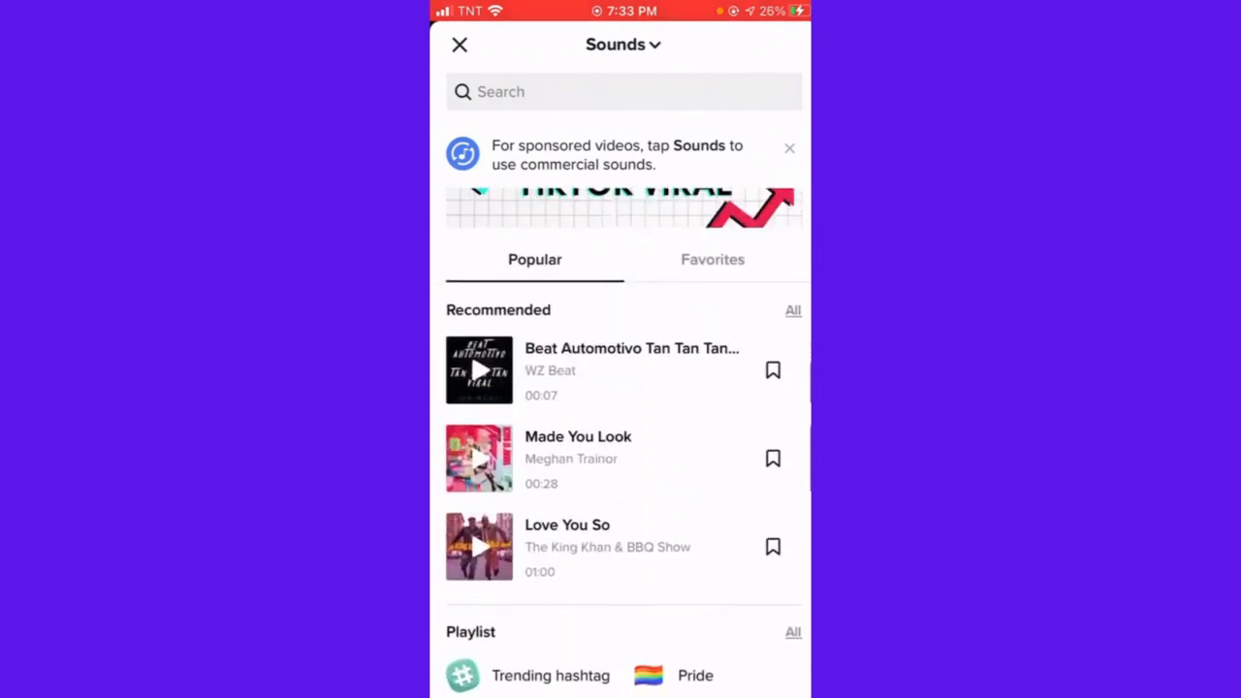